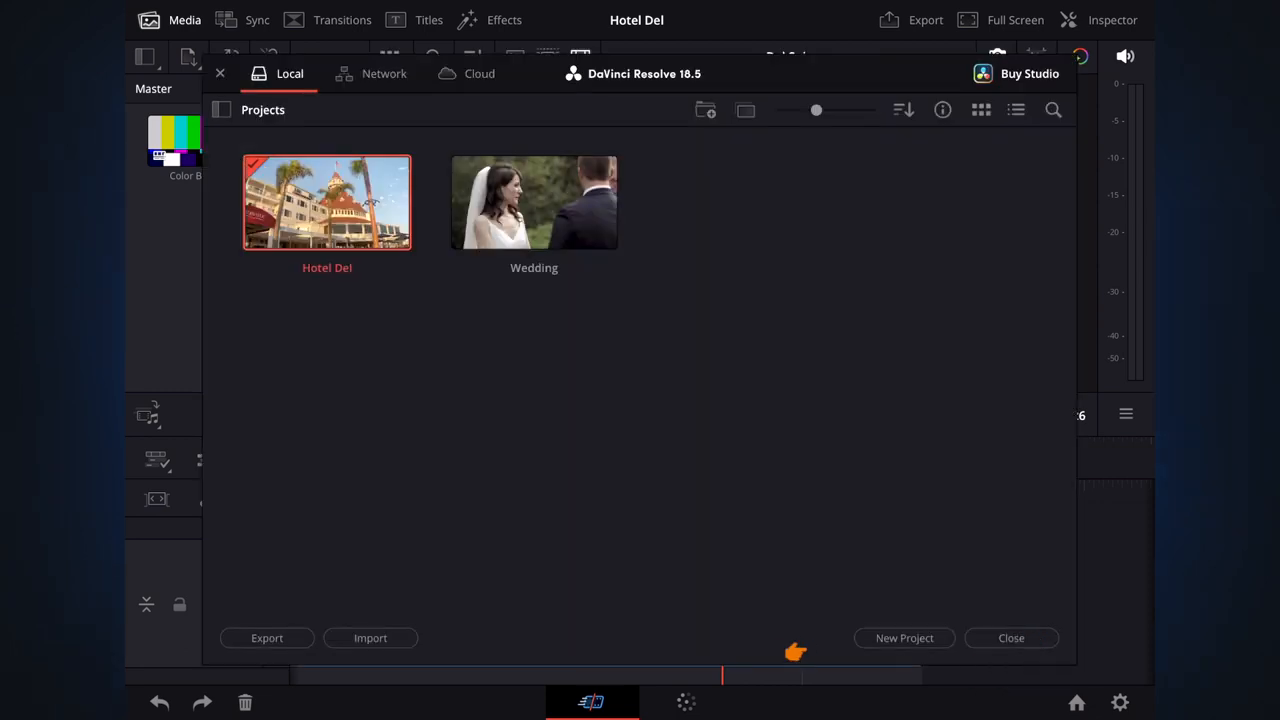
Name the new project 'Milt' and create it
text(Milt)
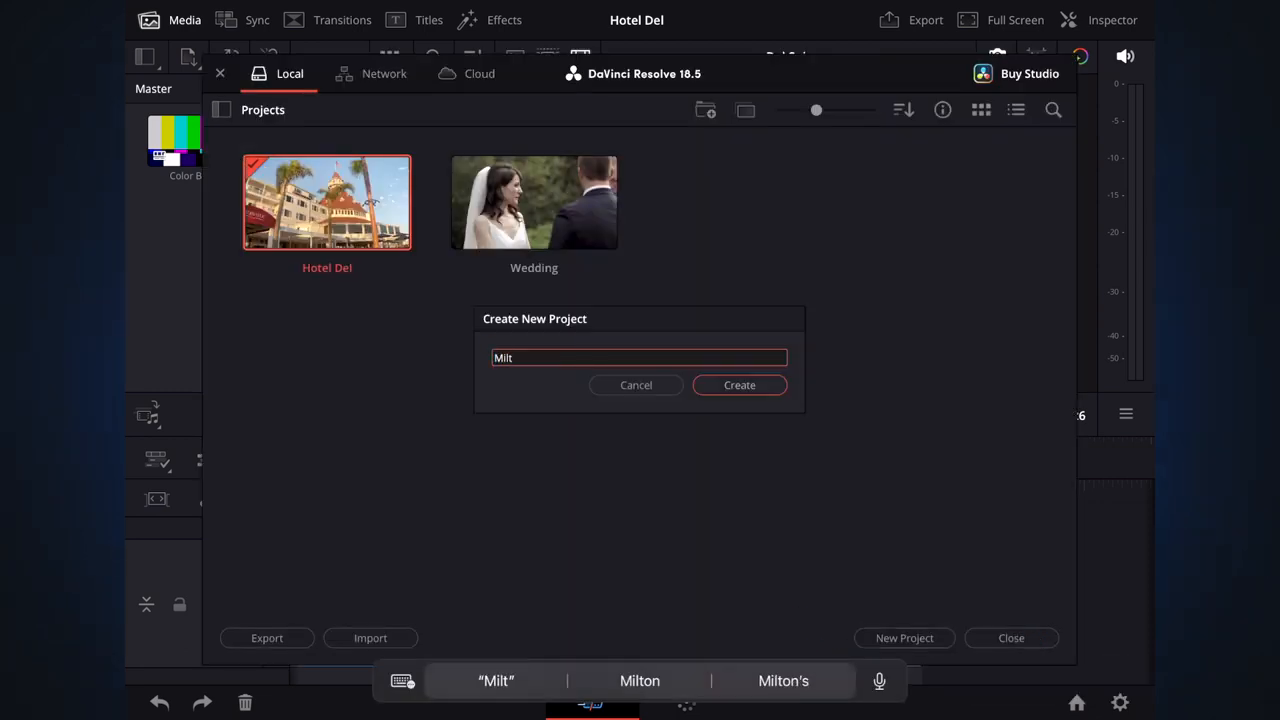
click(739, 385)
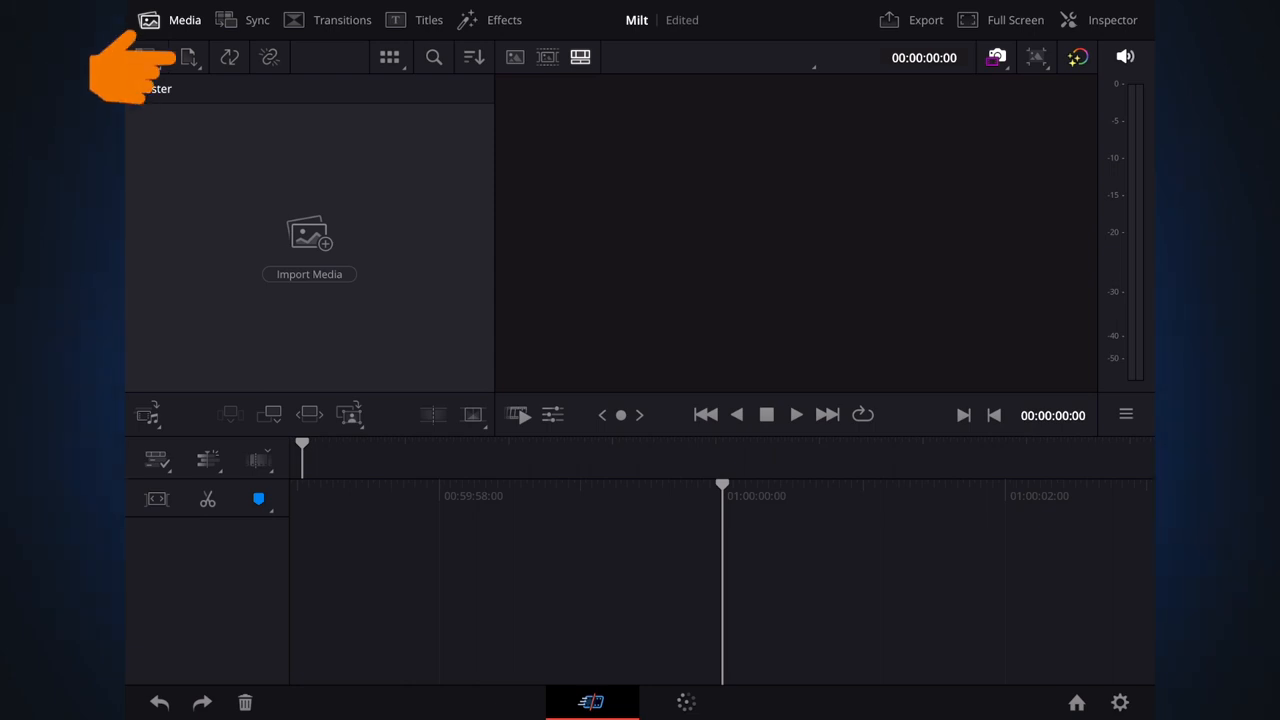
Import the BRAW clip and ZOOM0007_LR.WAV from Resolve Project Files > Milt Cannon TikTok, then answer the frame-rate prompt
click(189, 57)
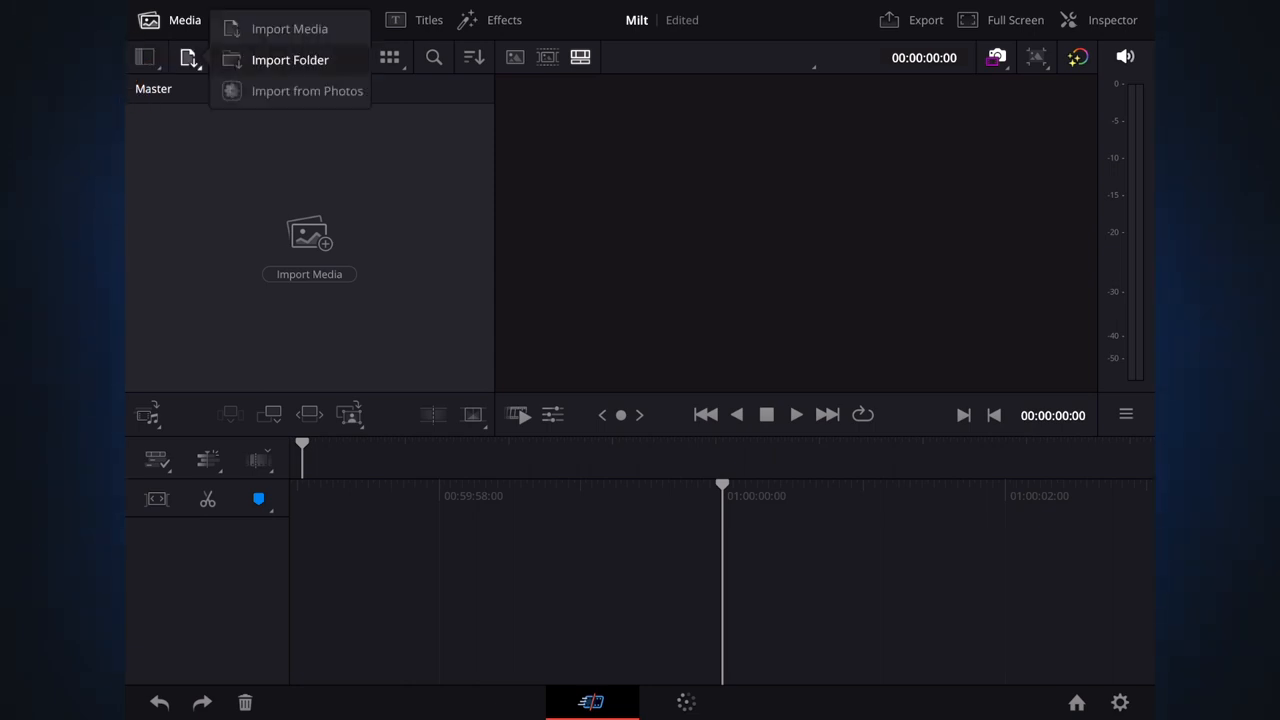
click(289, 28)
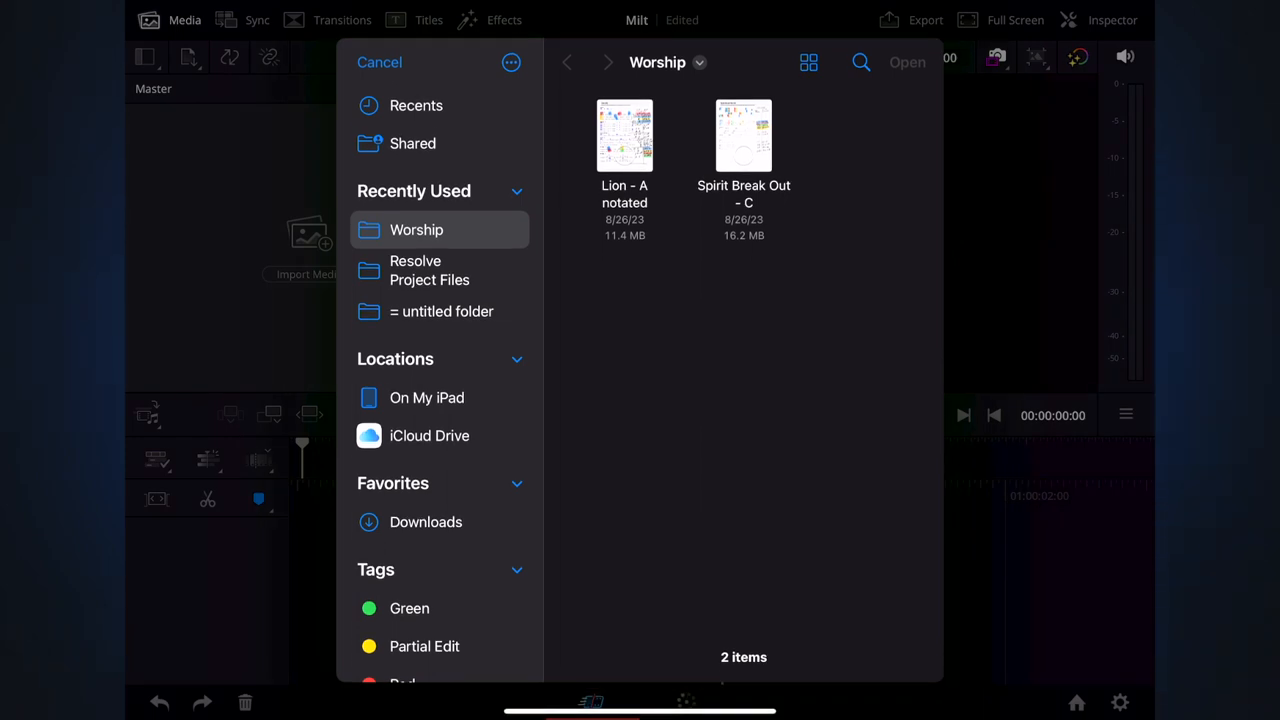
click(438, 270)
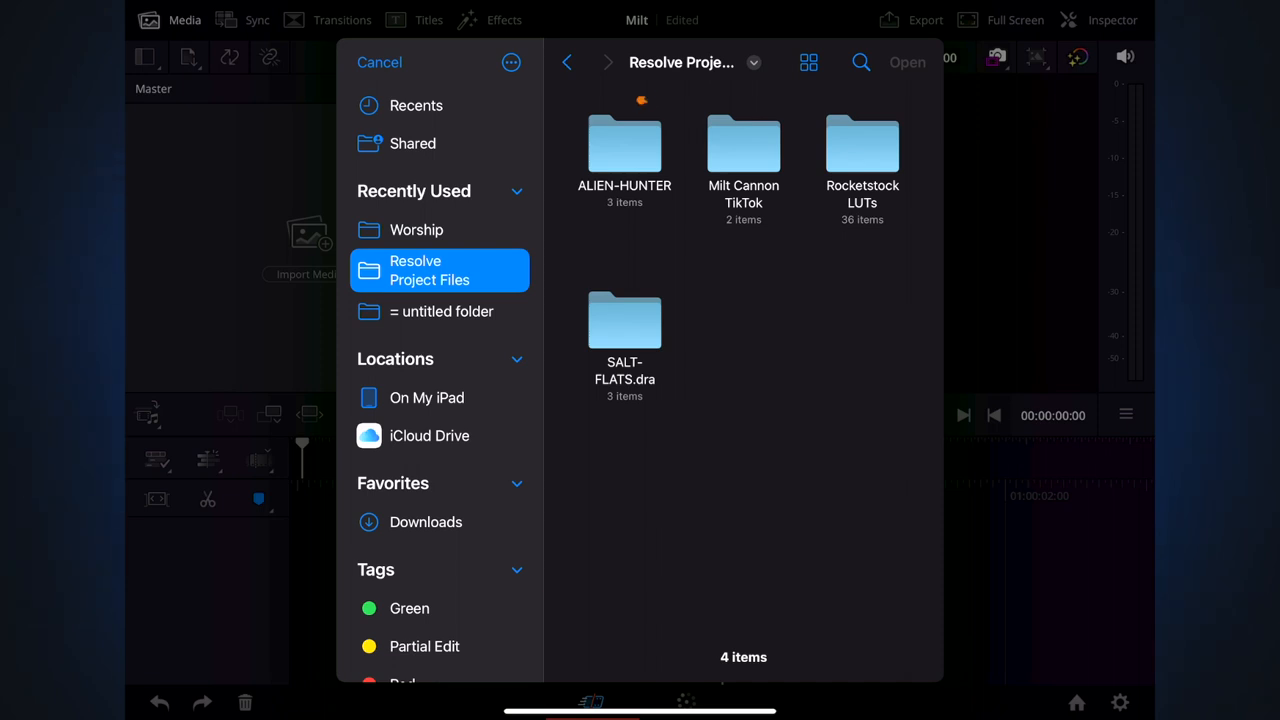
double_click(743, 145)
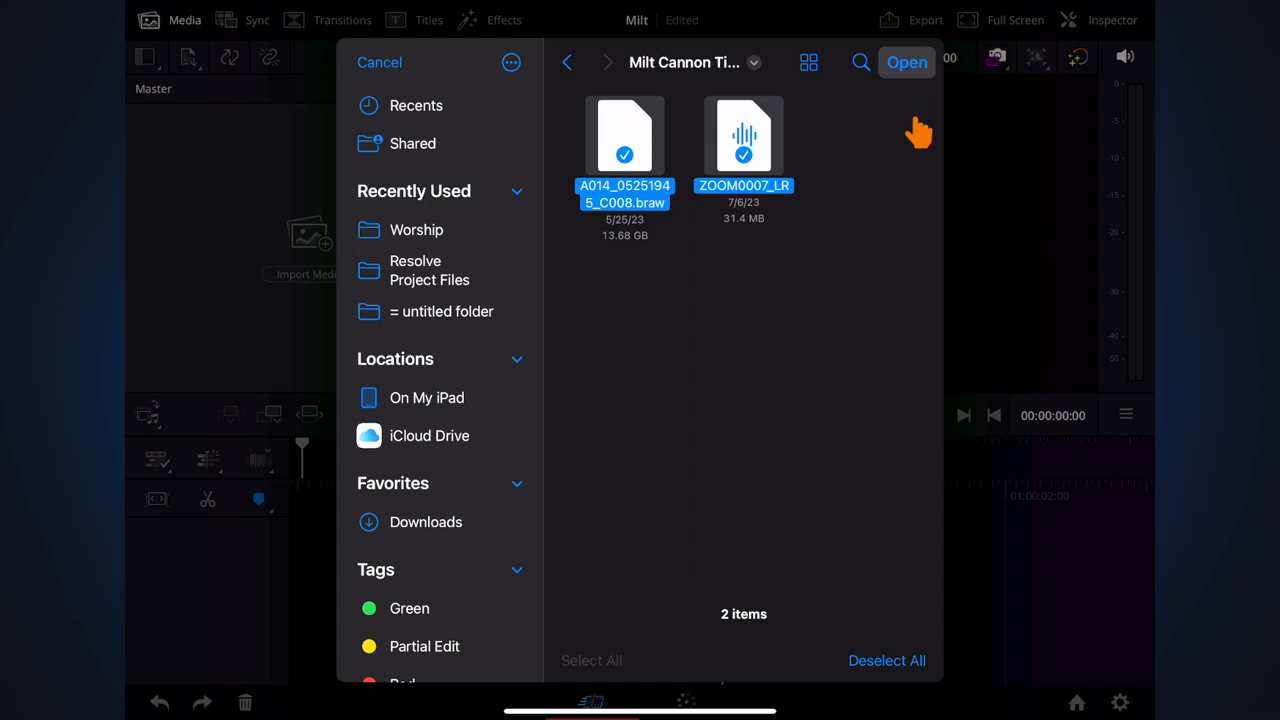
click(906, 62)
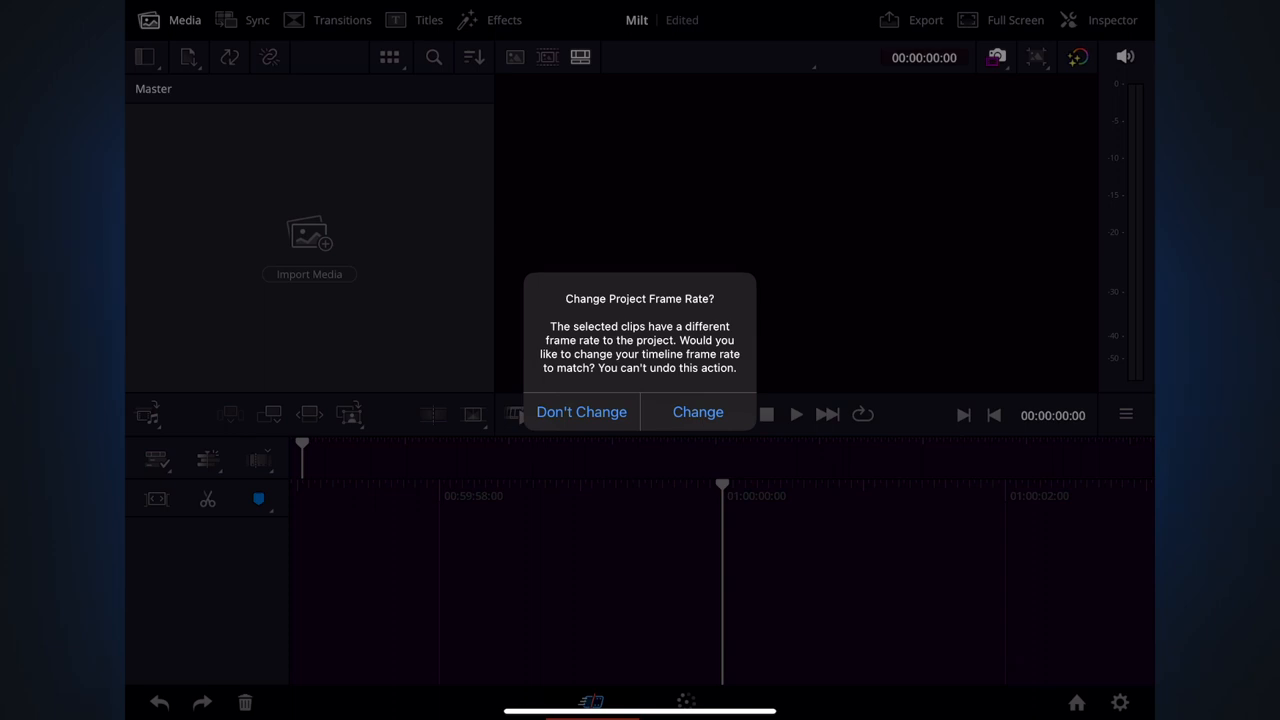
click(581, 412)
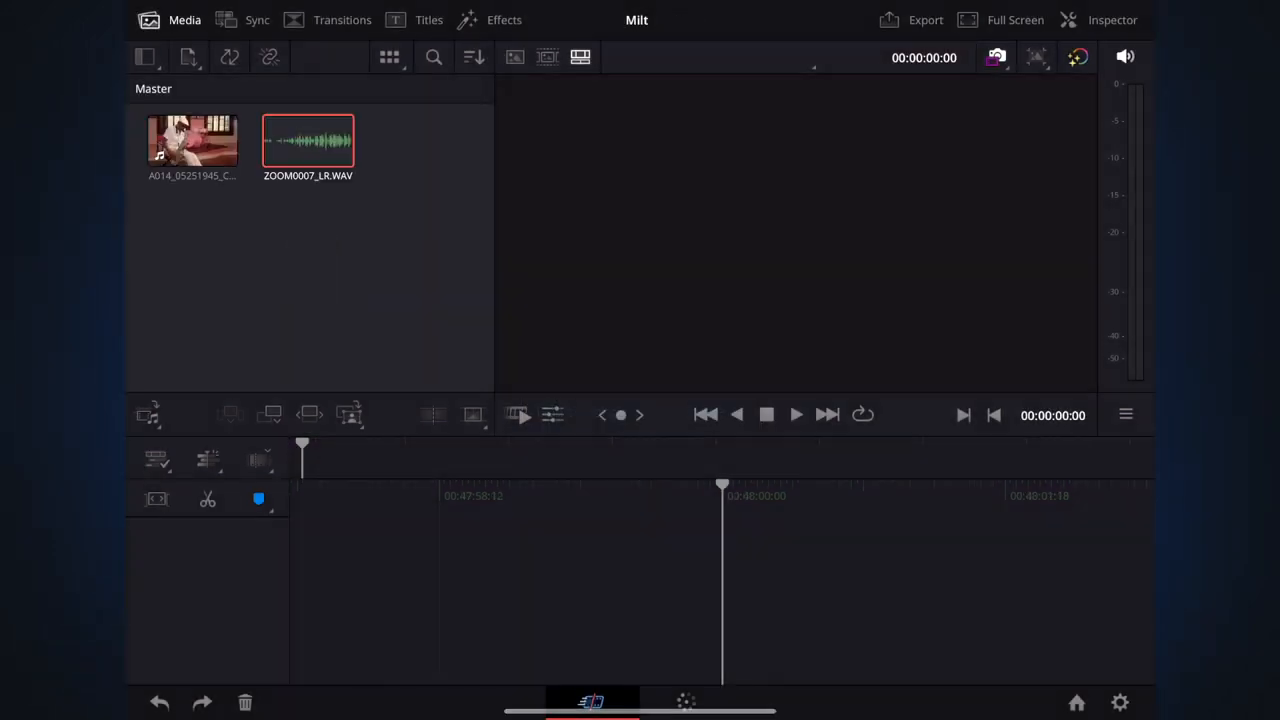
Select and preview the saxophone clip, then bring up Sync Clips with both clips as angles
click(192, 140)
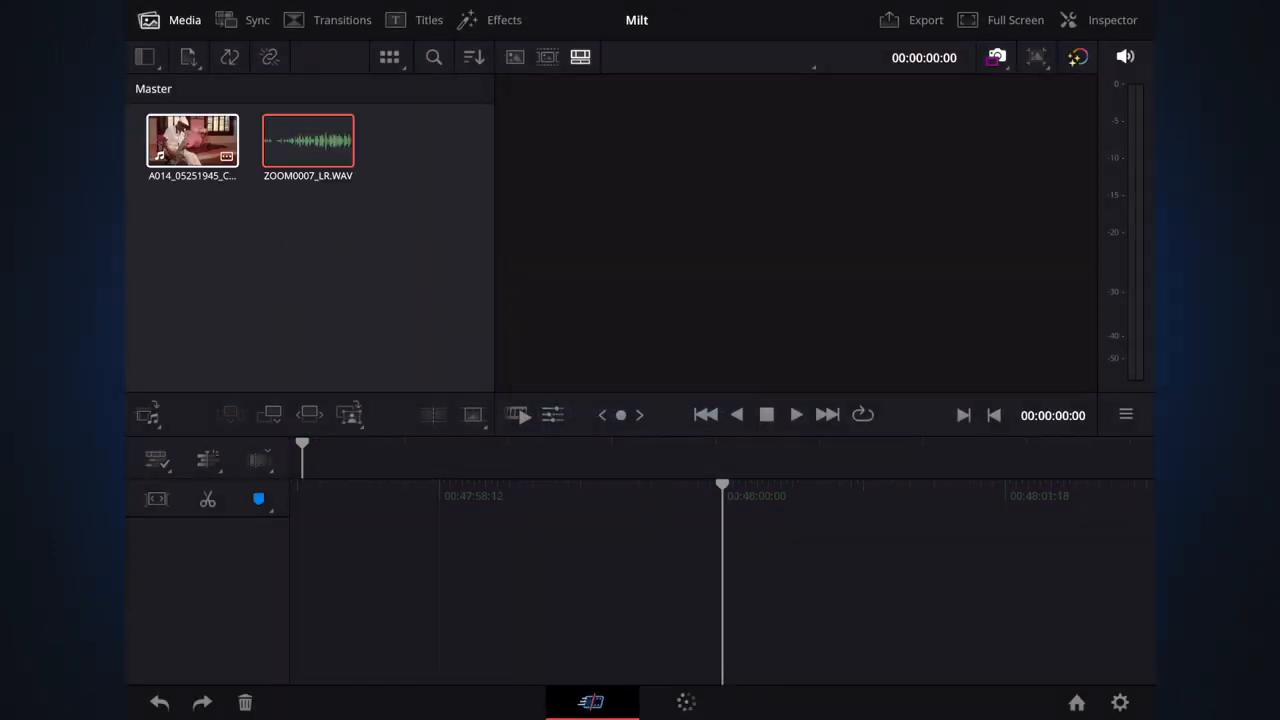
click(192, 140)
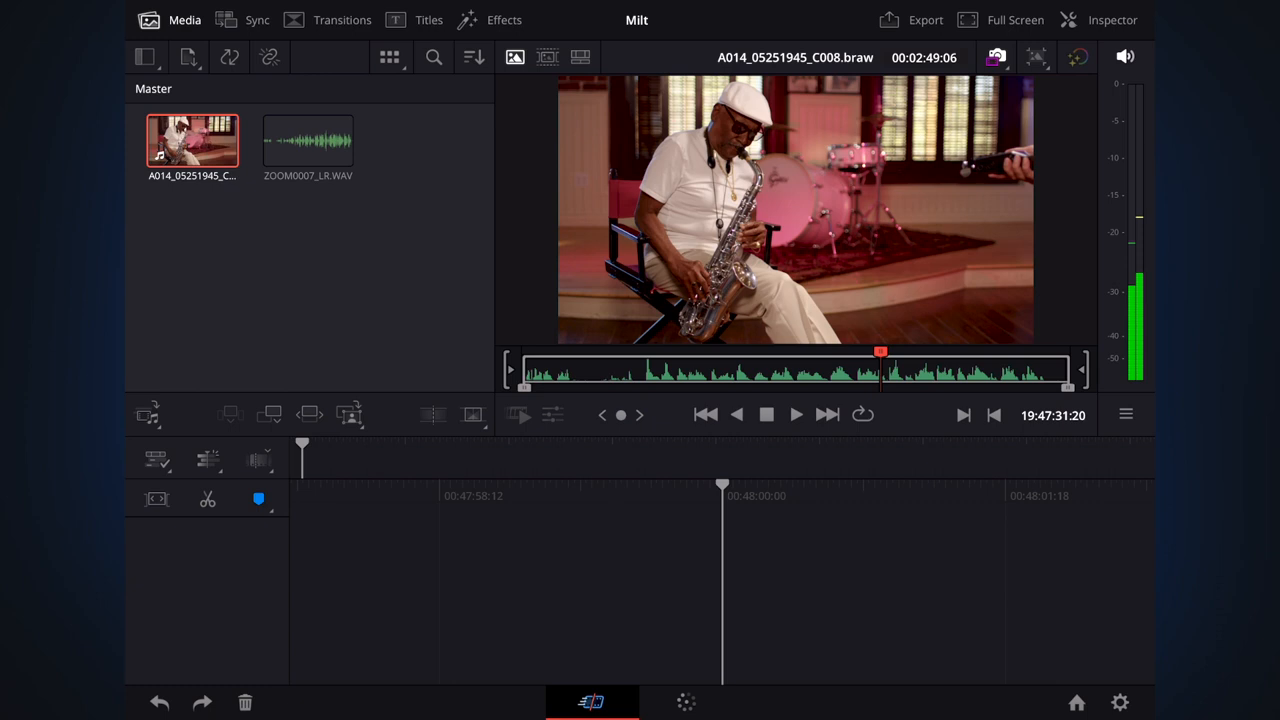
click(308, 141)
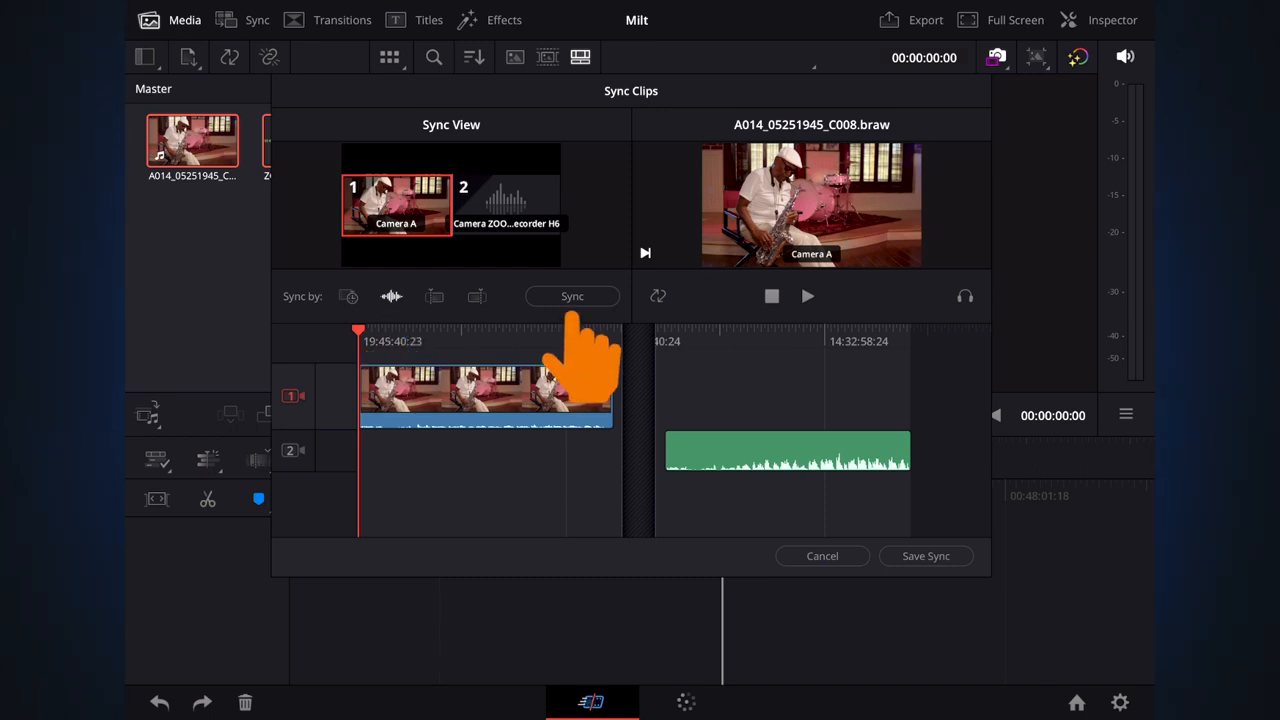
Sync the saxophone clip and Zoom WAV by waveform and save the sync
click(572, 296)
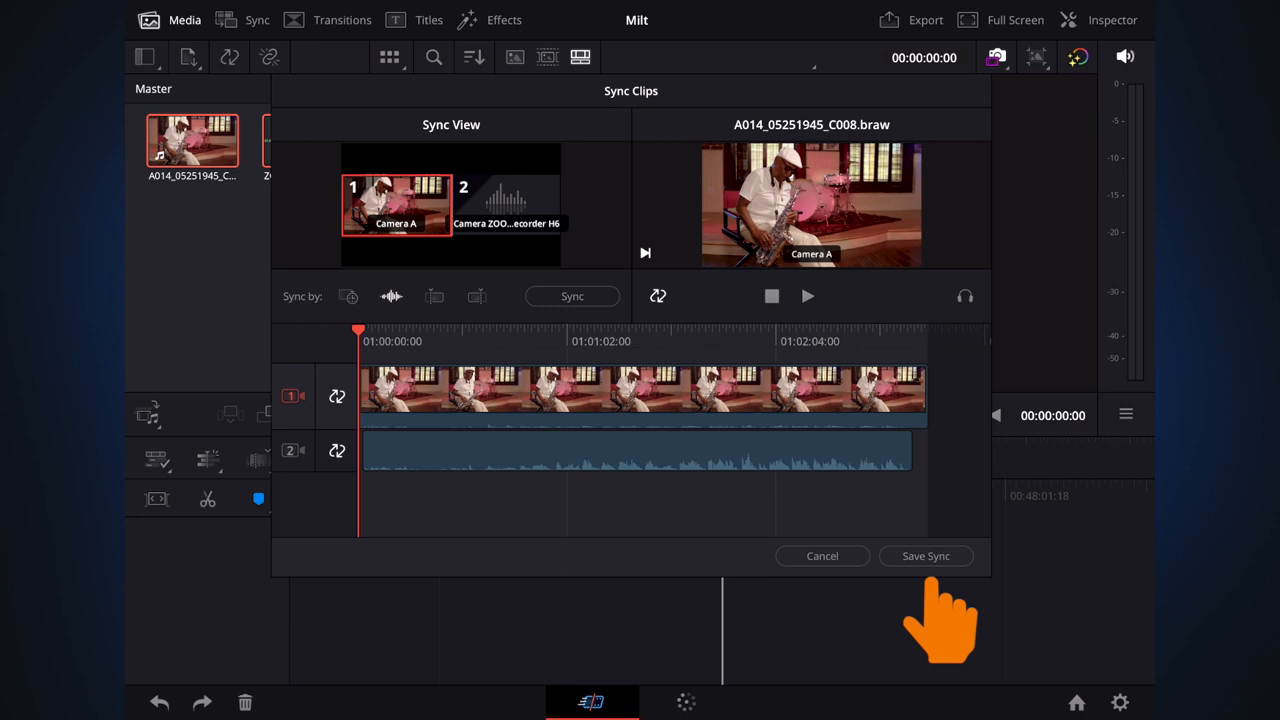
click(925, 556)
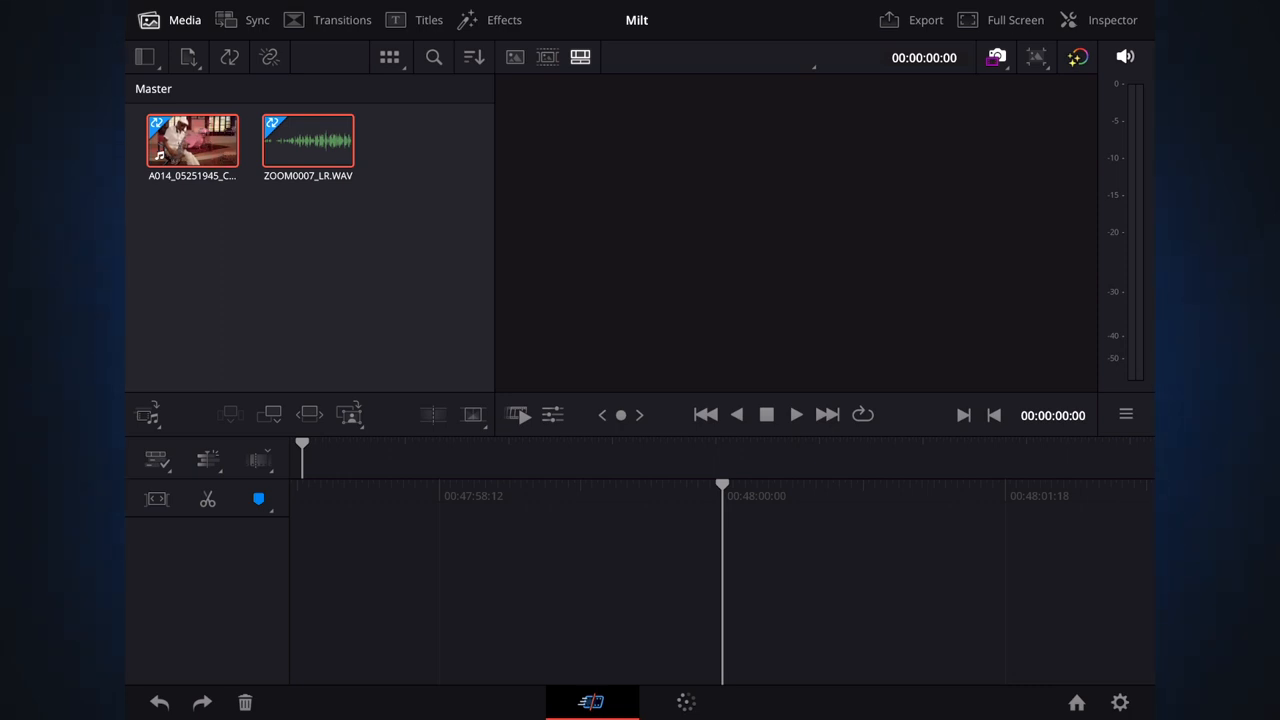
Build Timeline 1 from the synced BRAW clip and view the Sync Bin angles
double_click(191, 141)
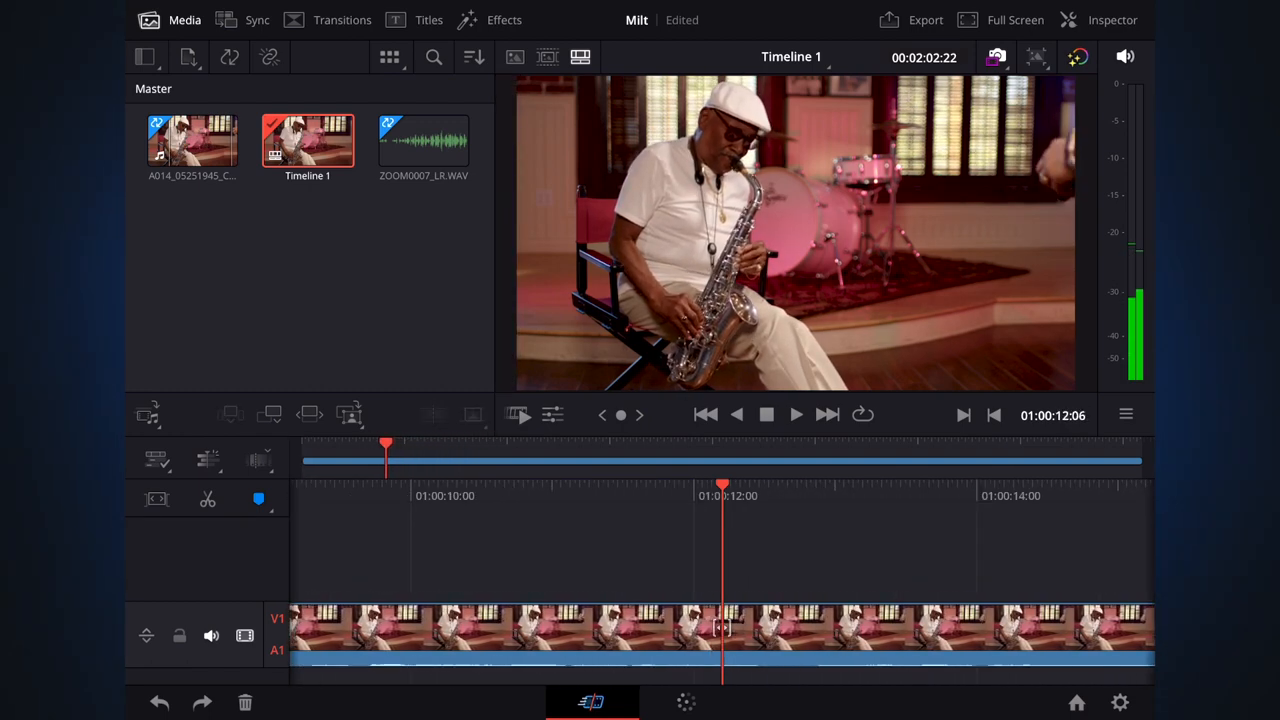
click(796, 414)
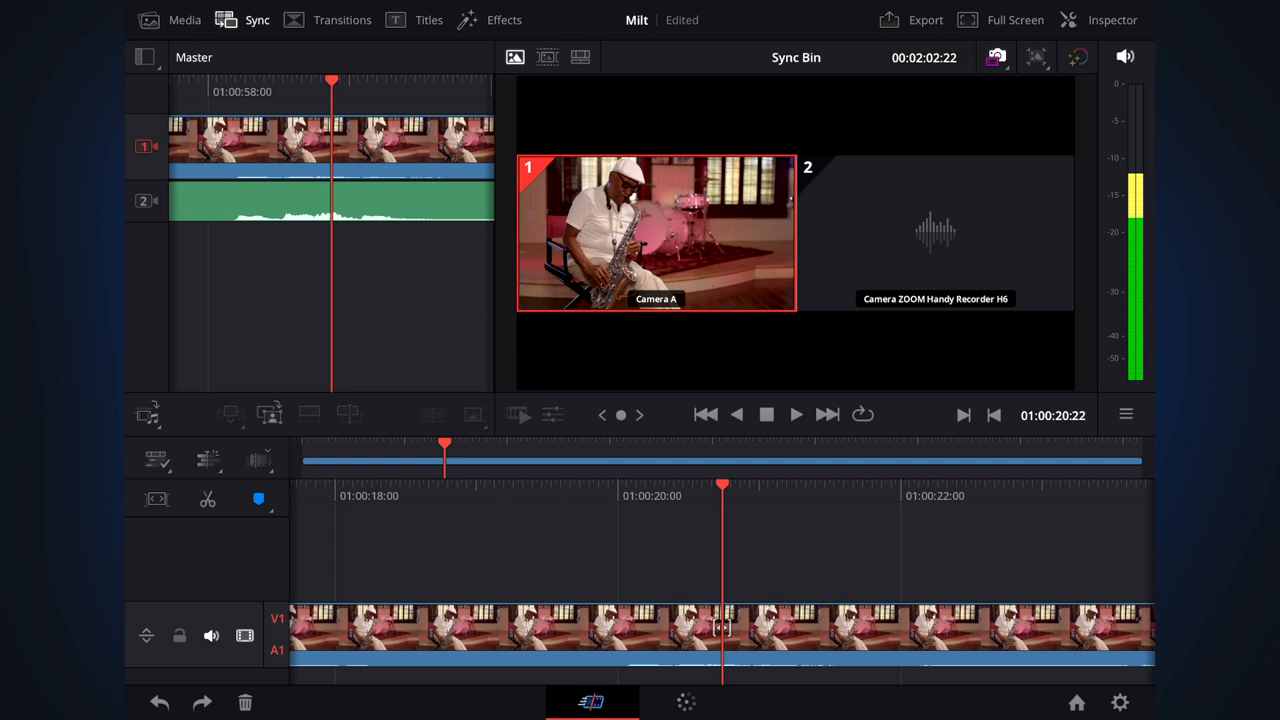
Play Timeline 1 and place the Zoom recorder audio on track A2
click(796, 414)
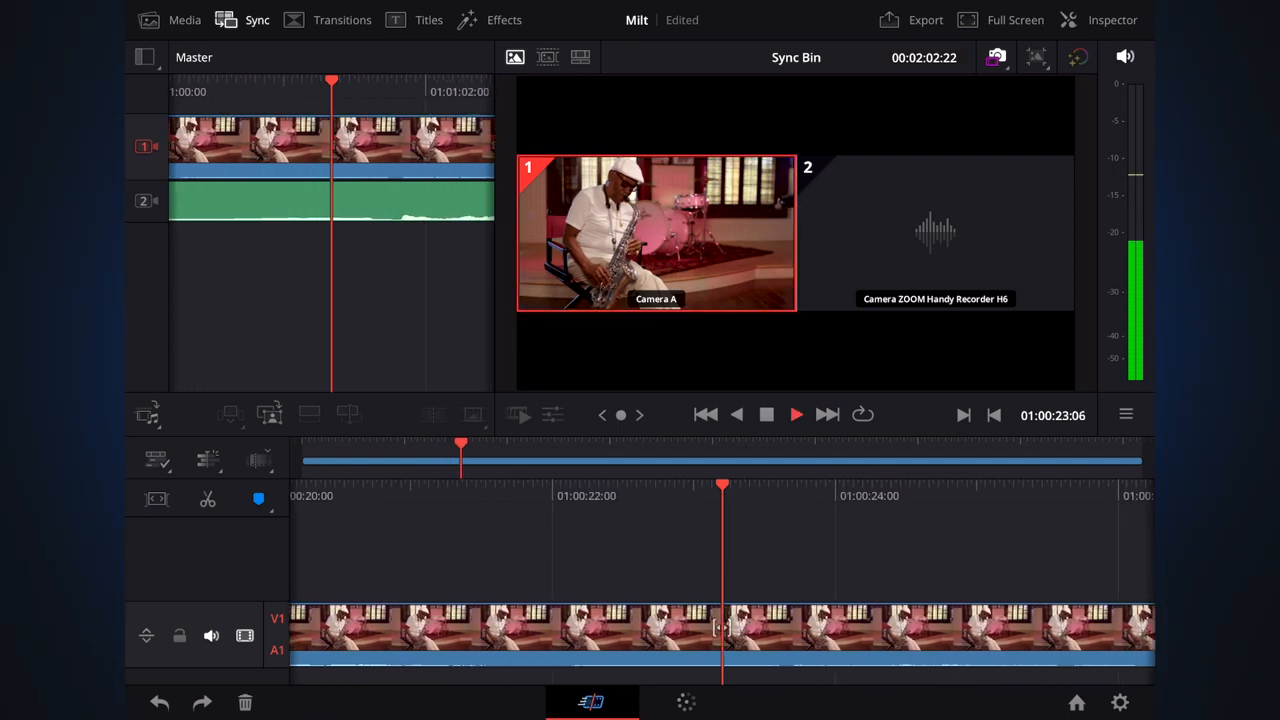
click(796, 414)
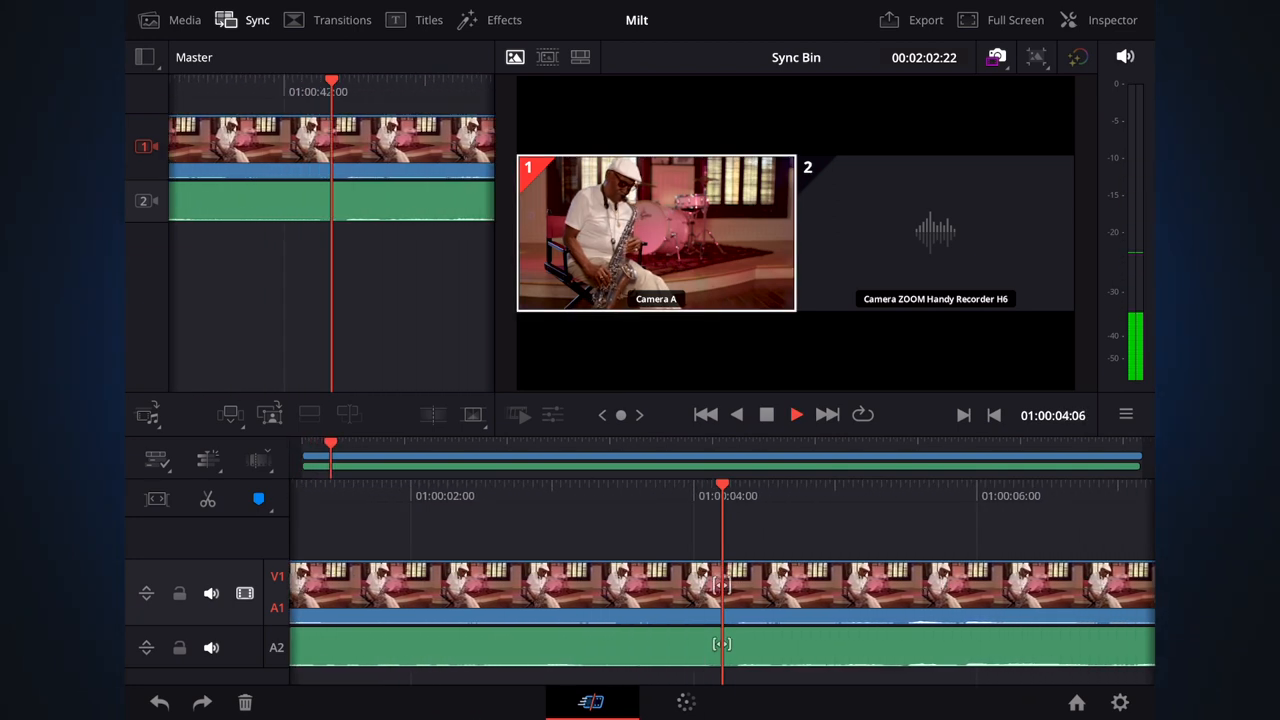
Mute the V1/A1 camera audio track and bring up keyboard customization
click(796, 414)
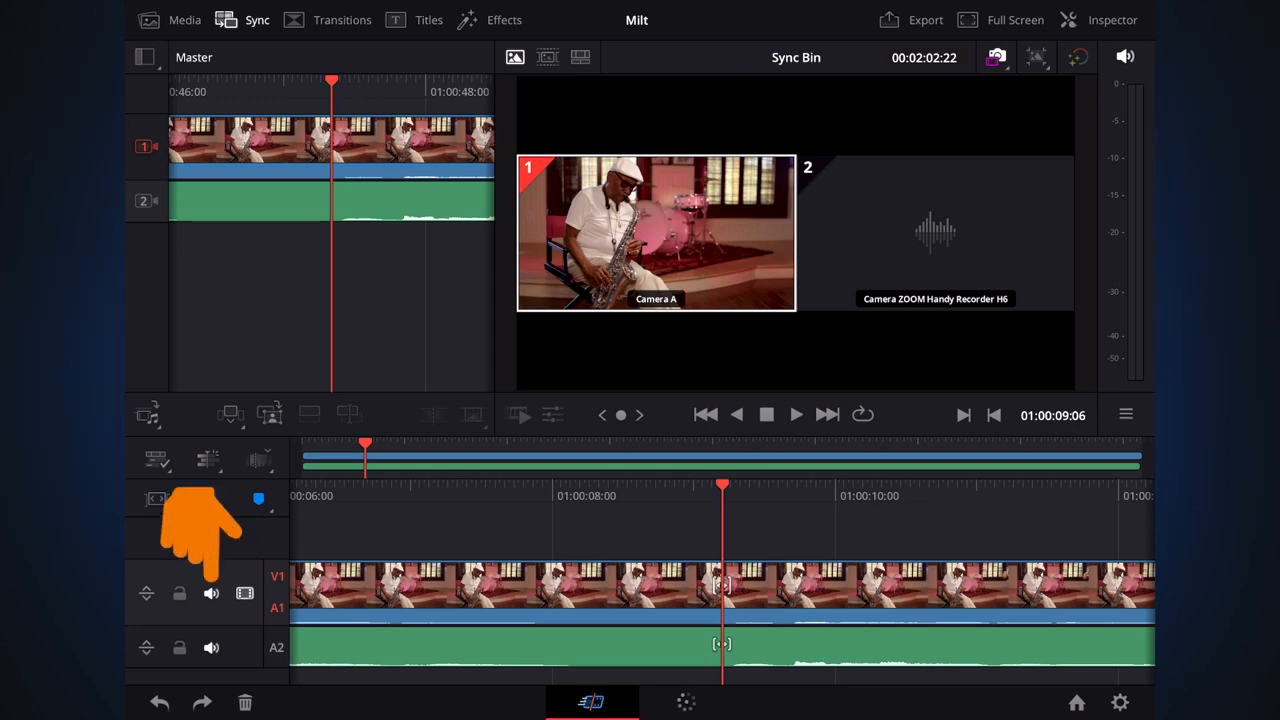
click(796, 414)
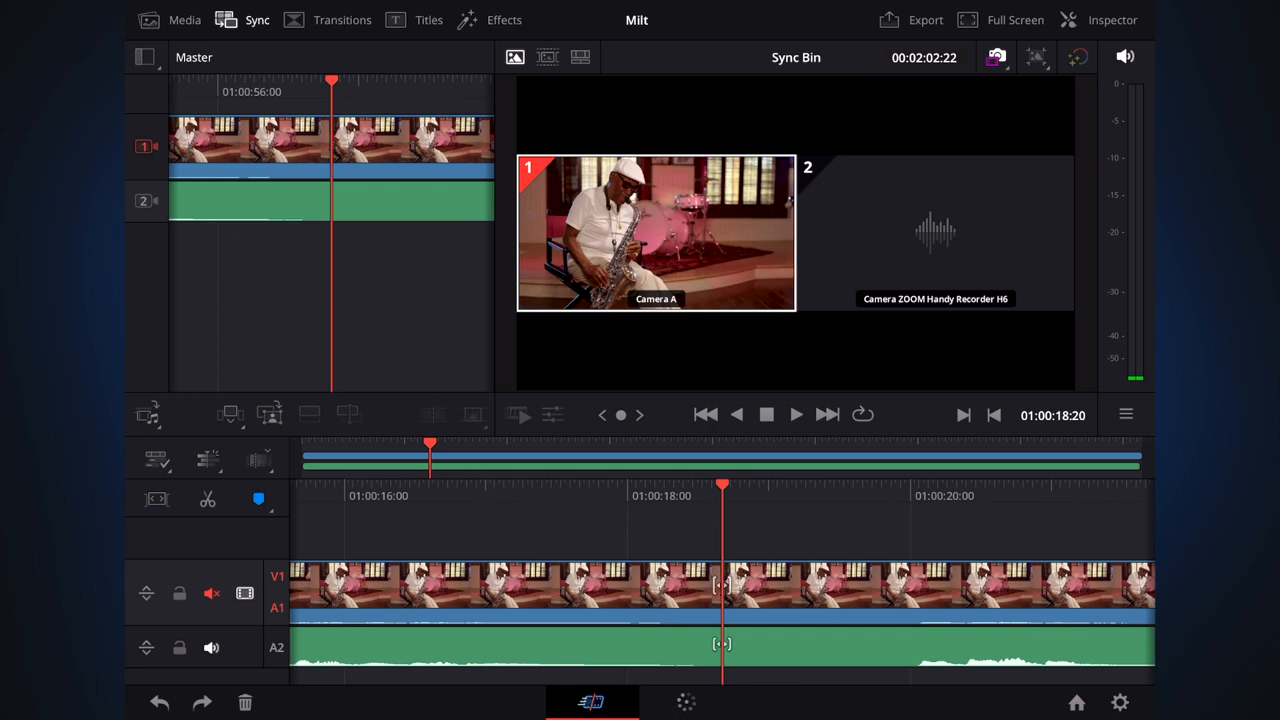
click(184, 19)
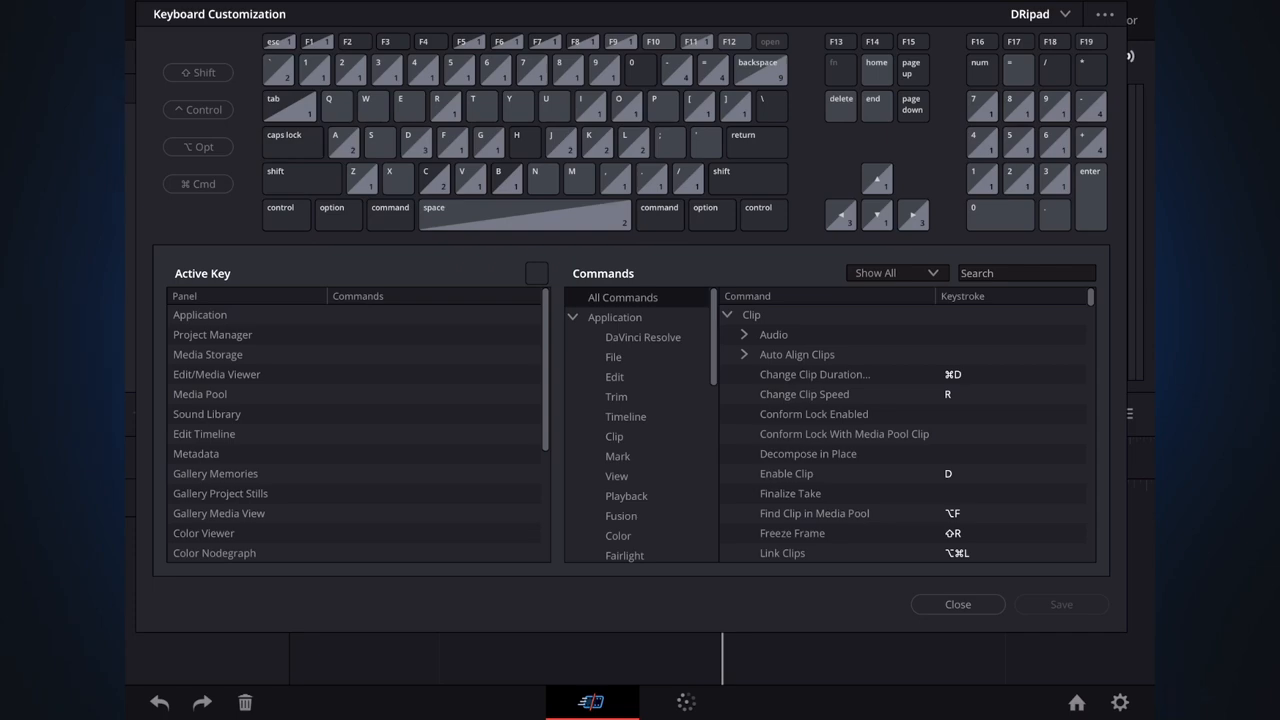
Assign Control+2 to Application > Show Page > Edit in DRipad preset, save, and close
scroll(down, 3)
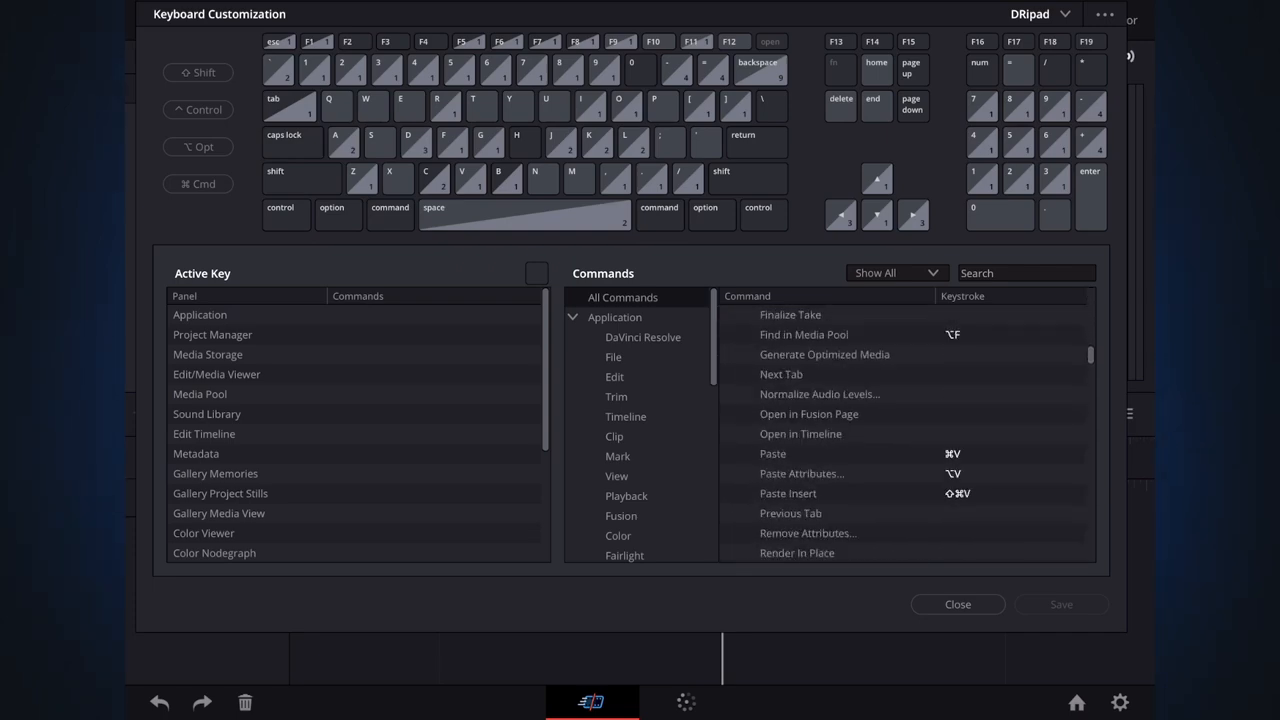
scroll(down, 3)
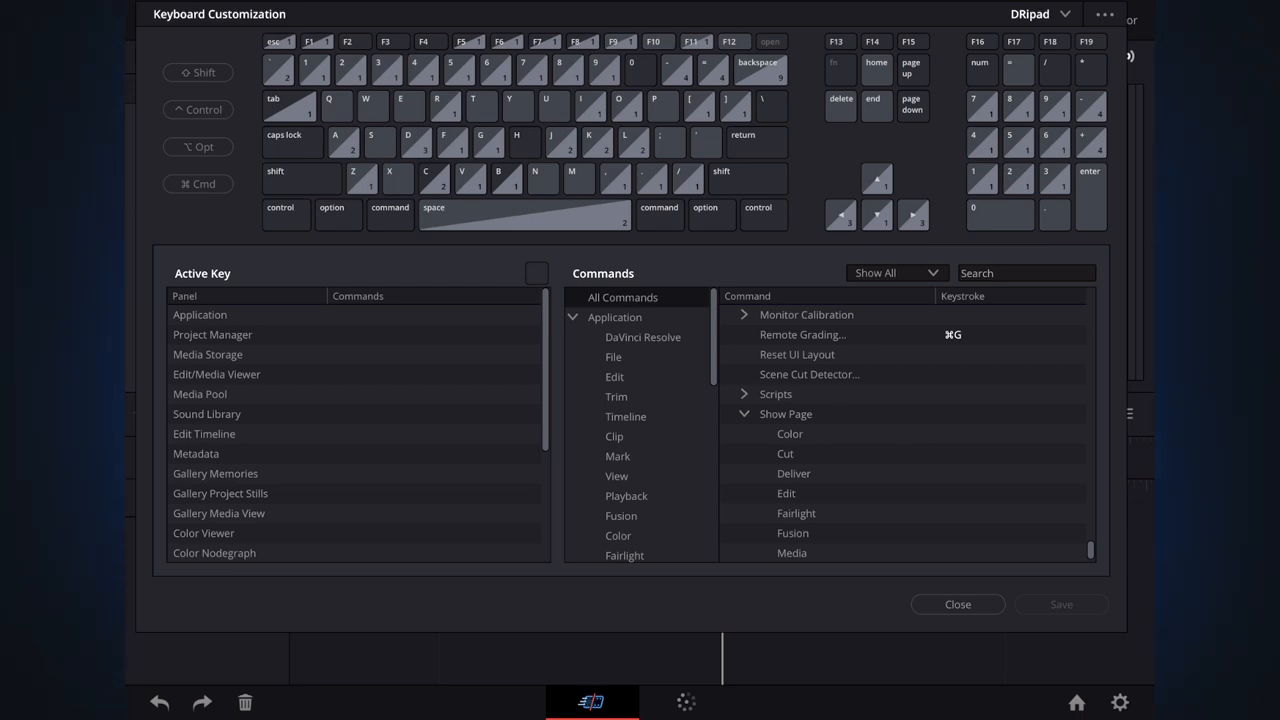
click(786, 493)
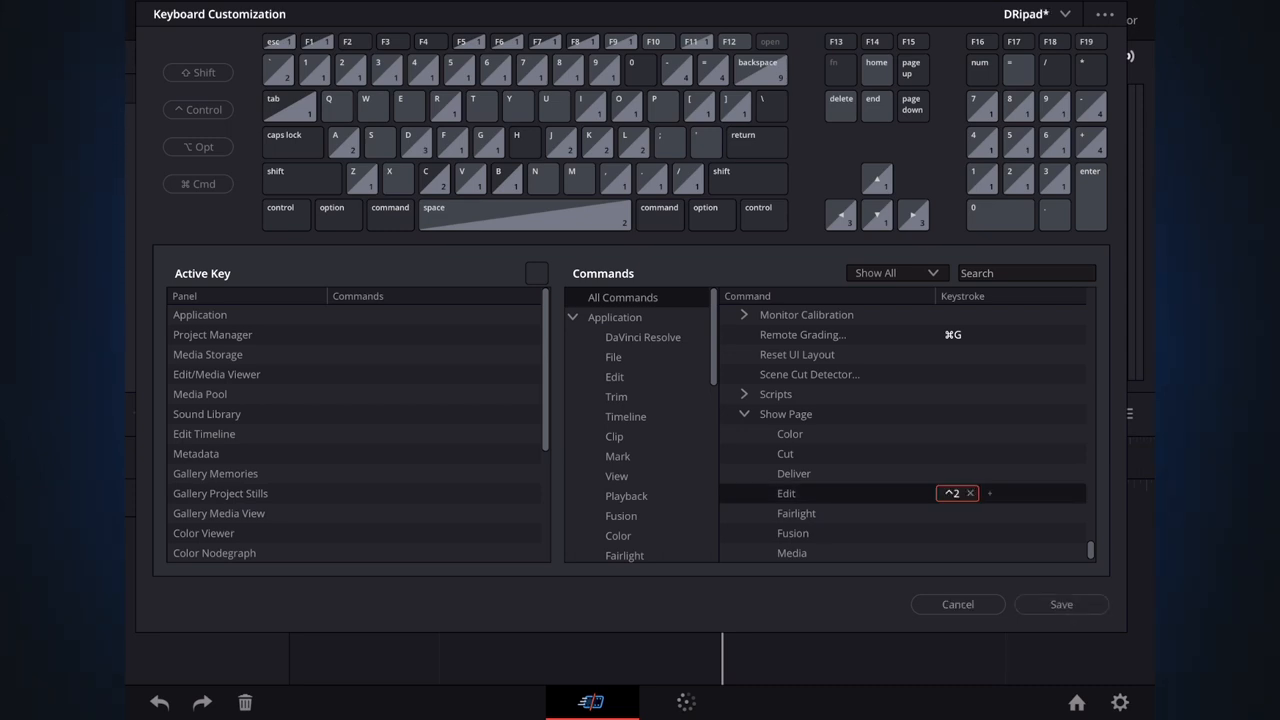
click(1061, 604)
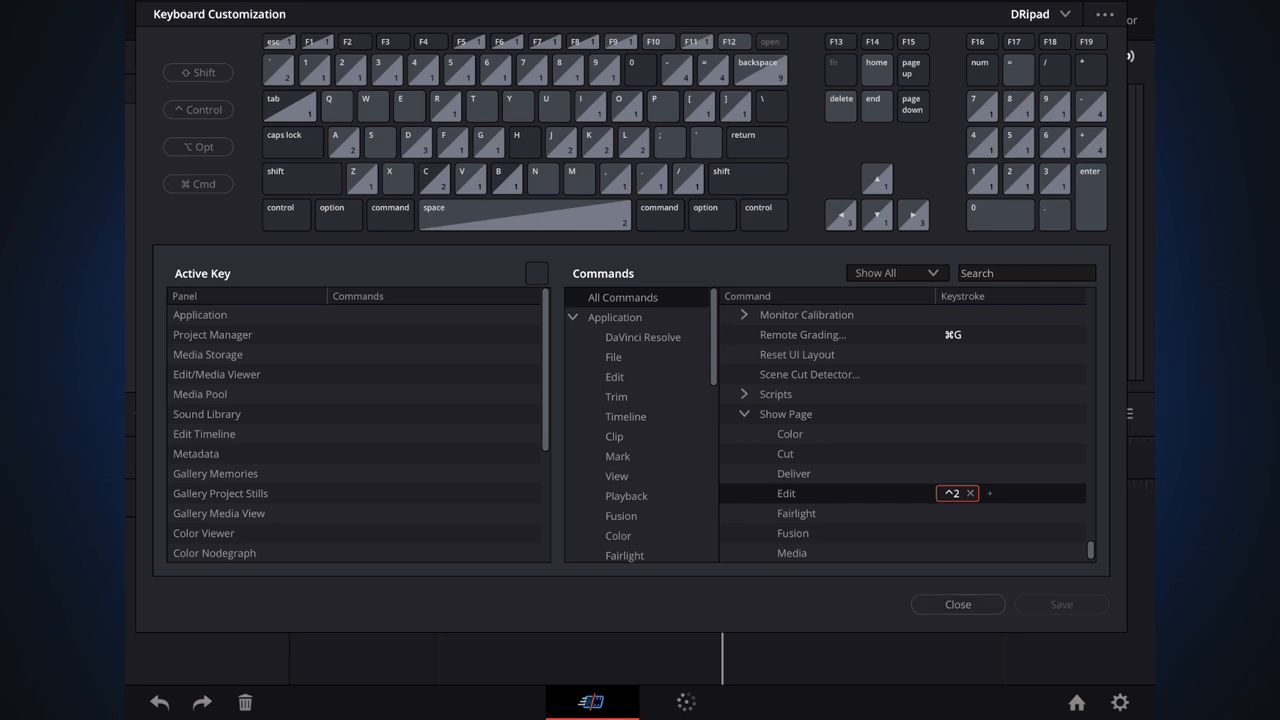
click(956, 604)
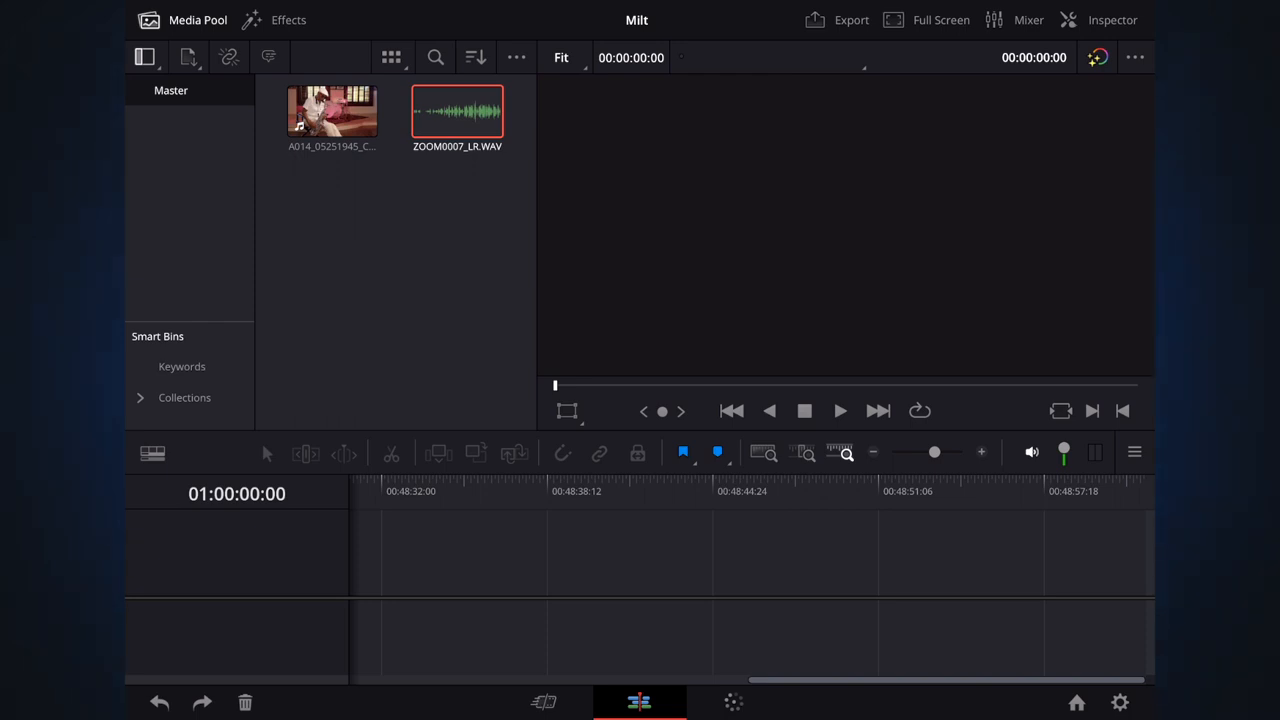
Create Timeline 1 from the selected saxophone clip and ZOOM0007_LR.WAV
right_click(457, 112)
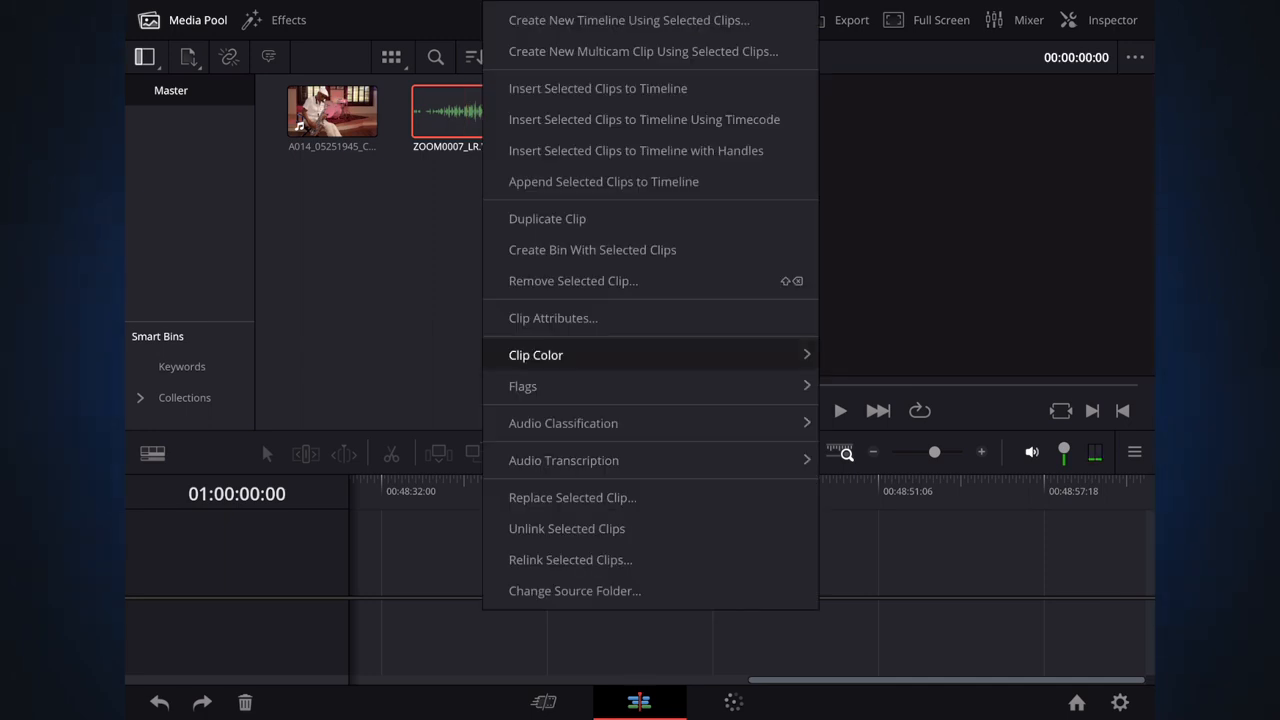
click(536, 354)
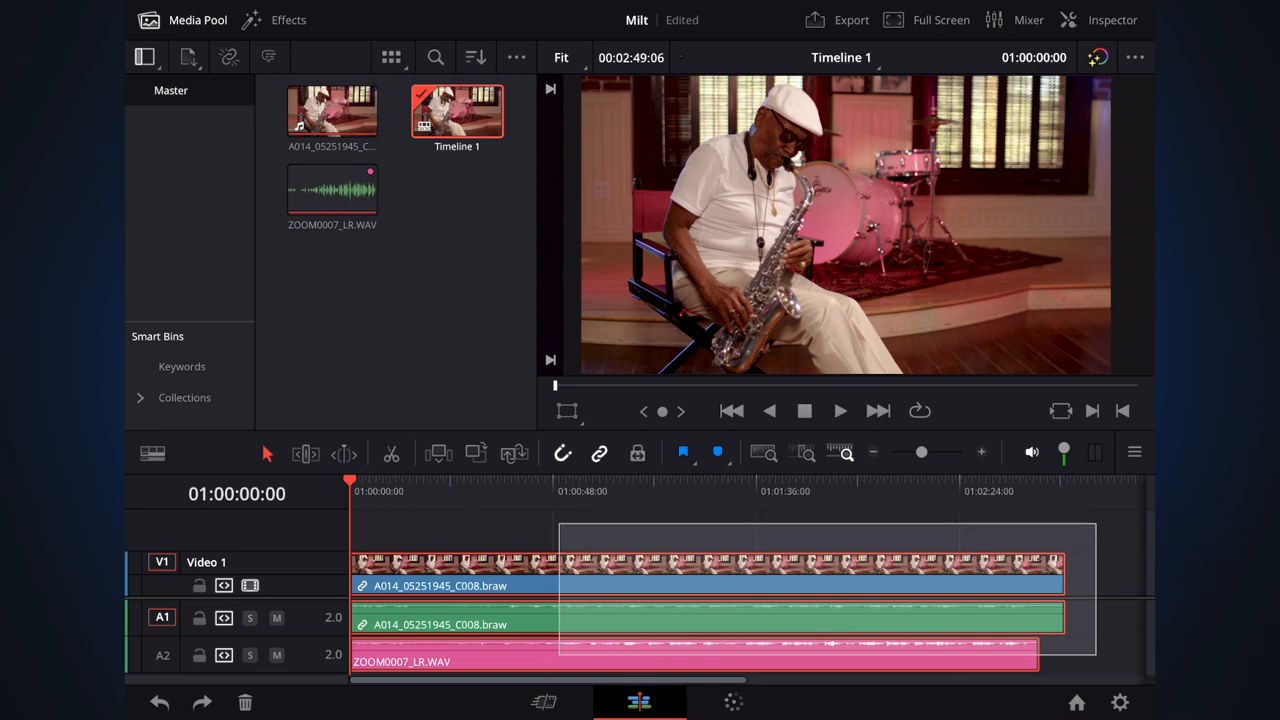
Auto-align the timeline clips based on waveform so the Zoom WAV matches the camera audio
right_click(707, 585)
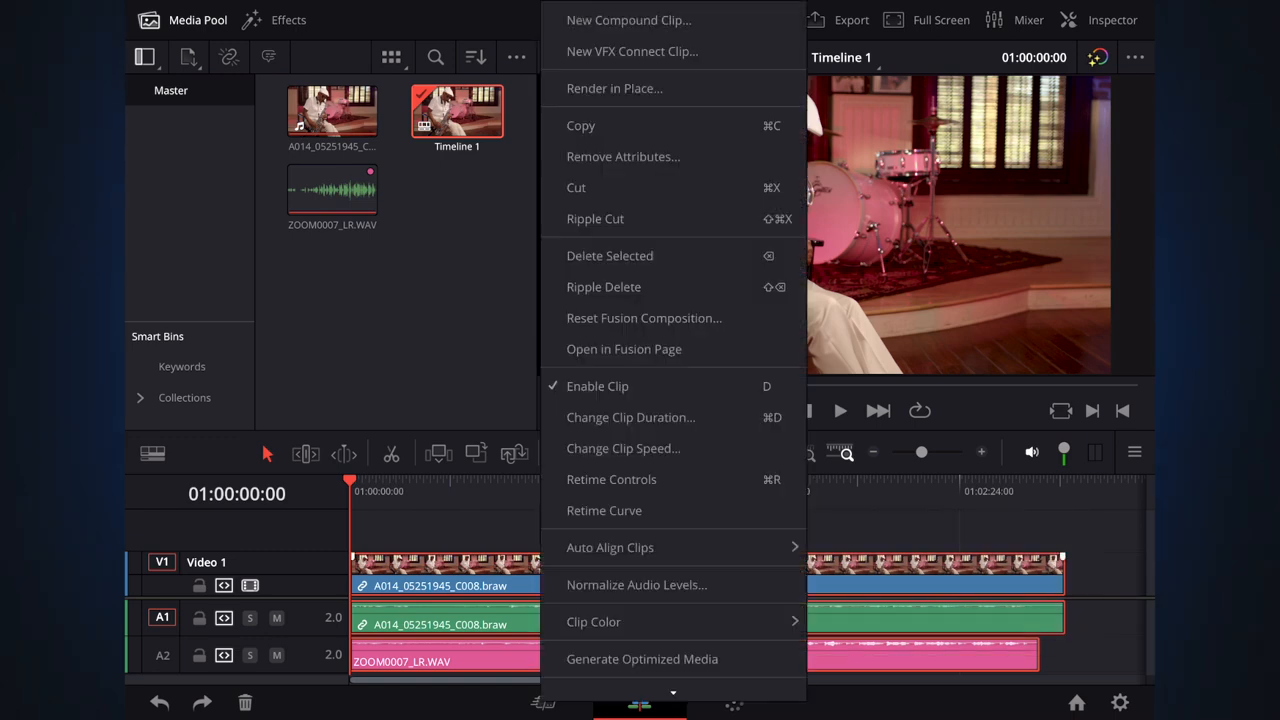
mouse_move(610, 547)
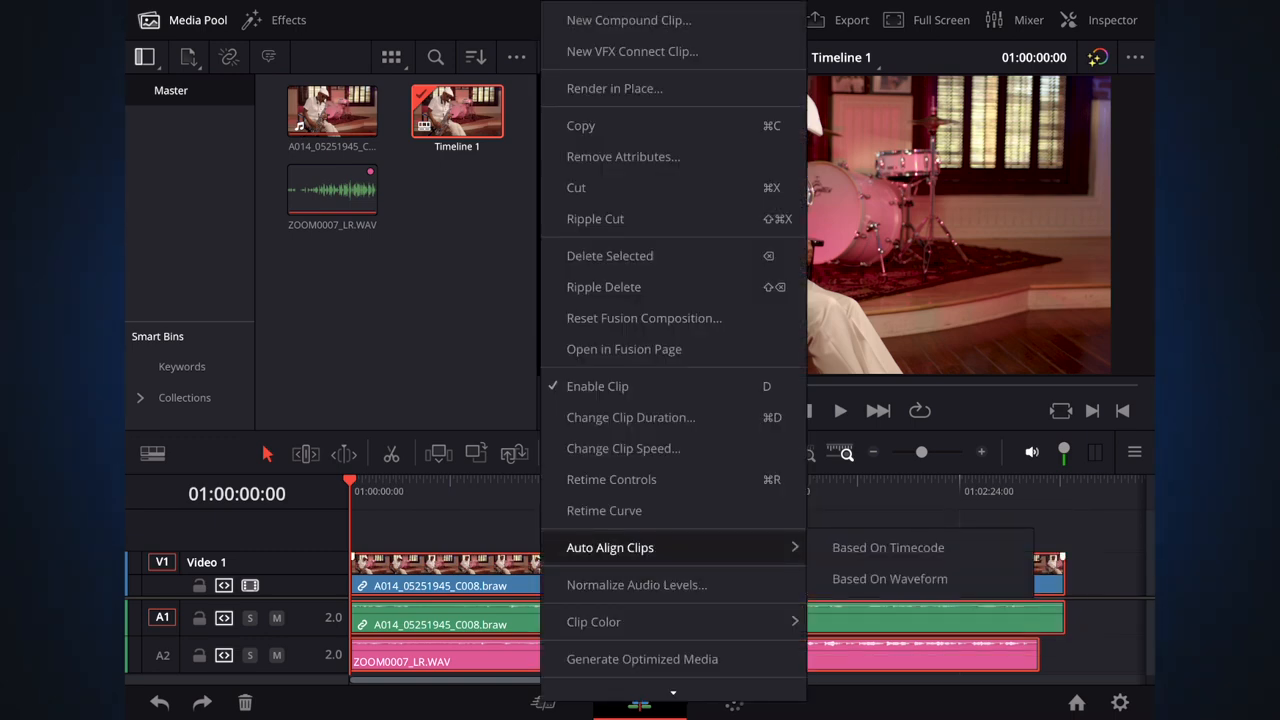
click(889, 578)
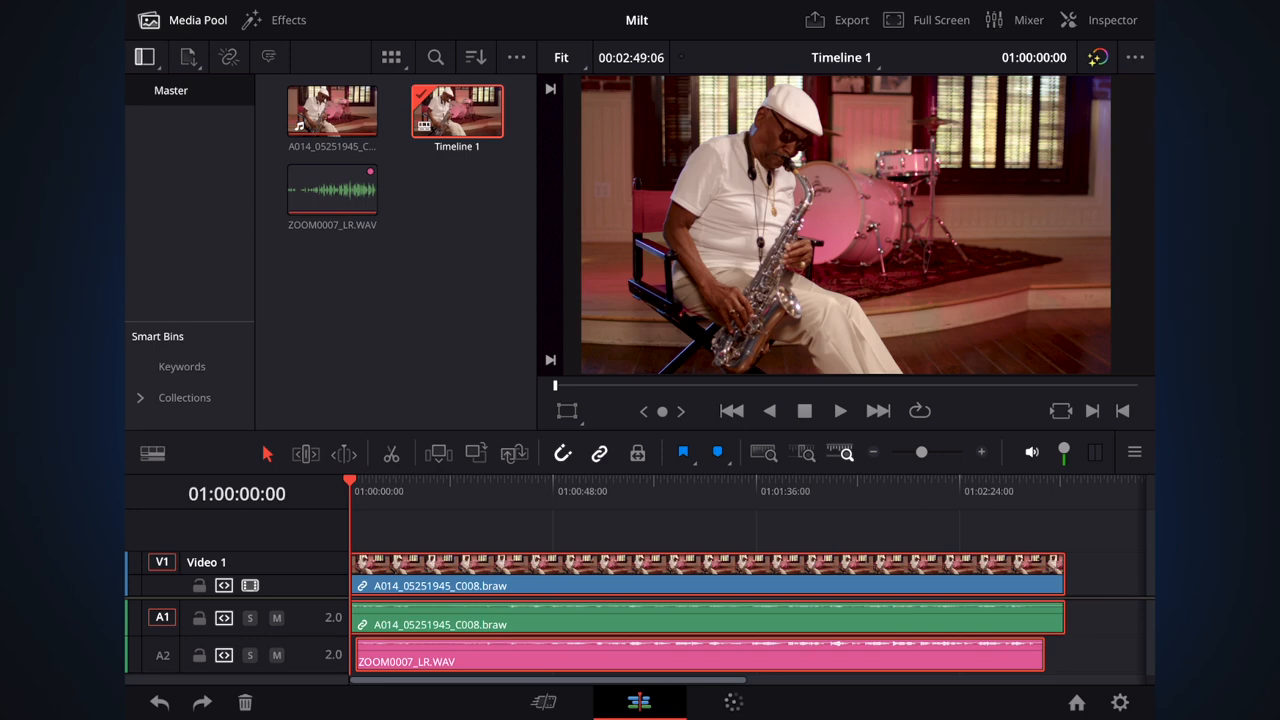
Play back to confirm sync, mute camera audio, and move the ZOOM0007_LR.WAV track above it
click(840, 410)
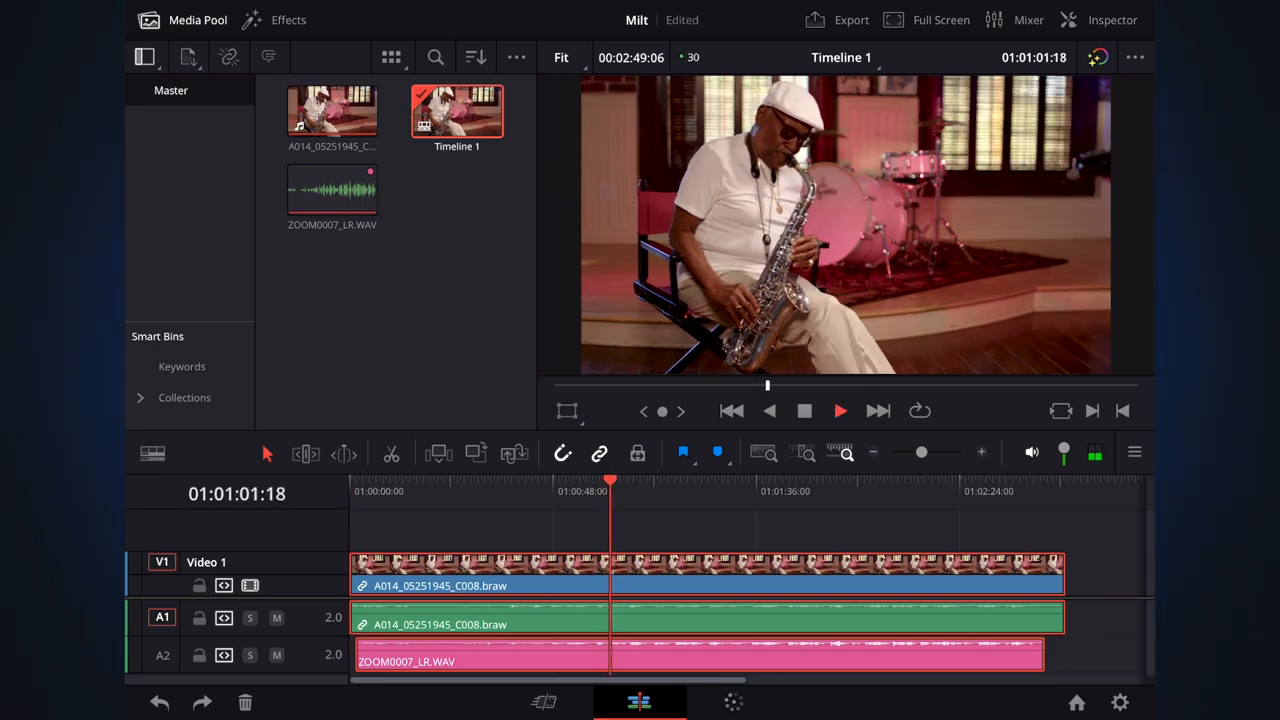
click(840, 410)
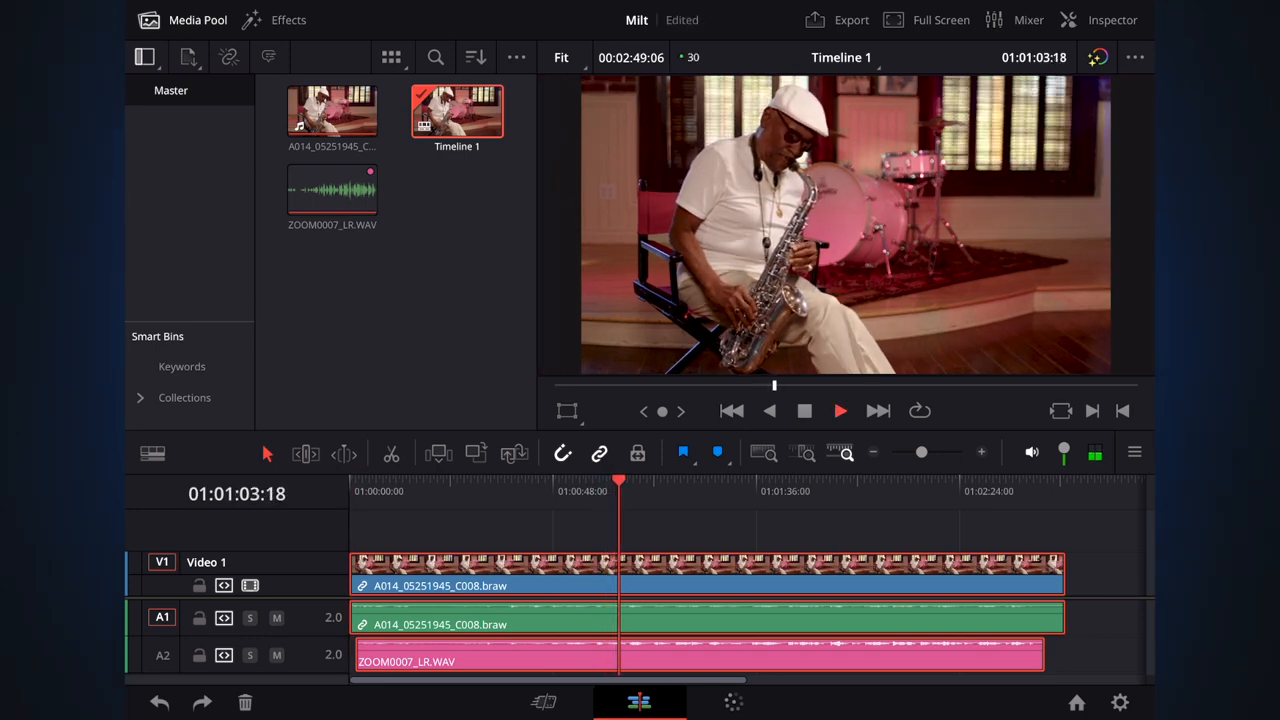
click(840, 410)
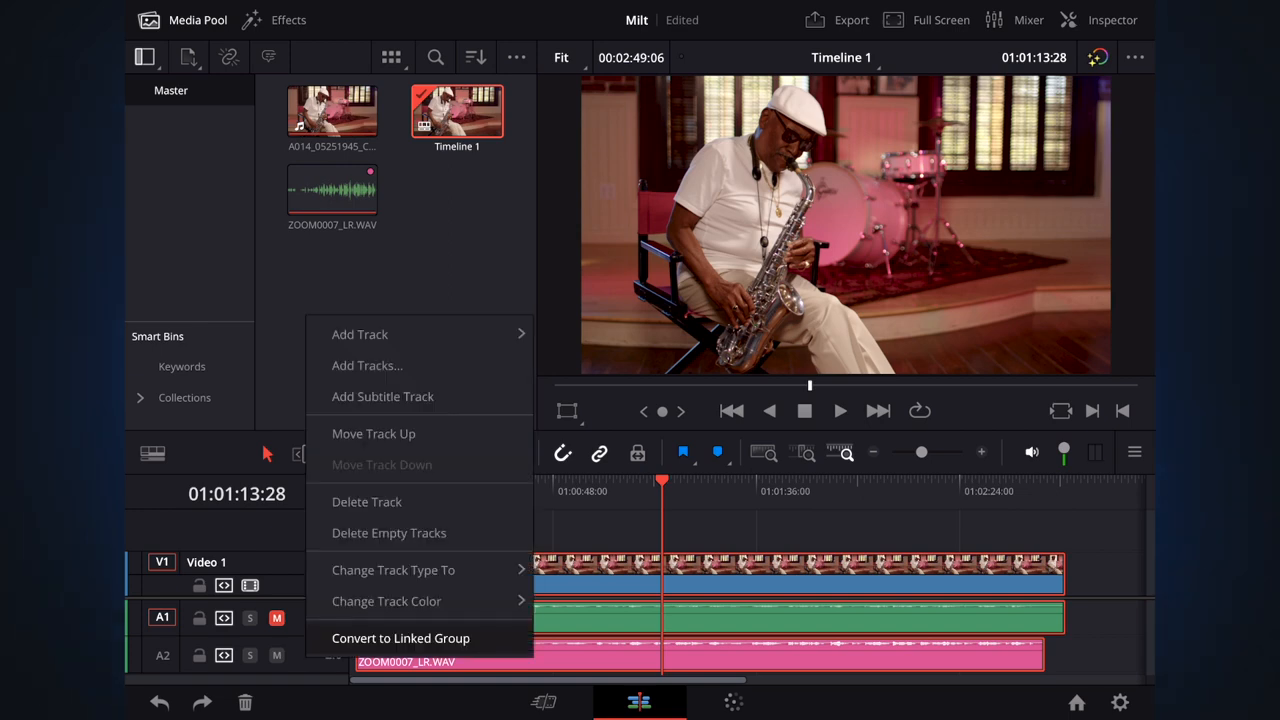
click(400, 638)
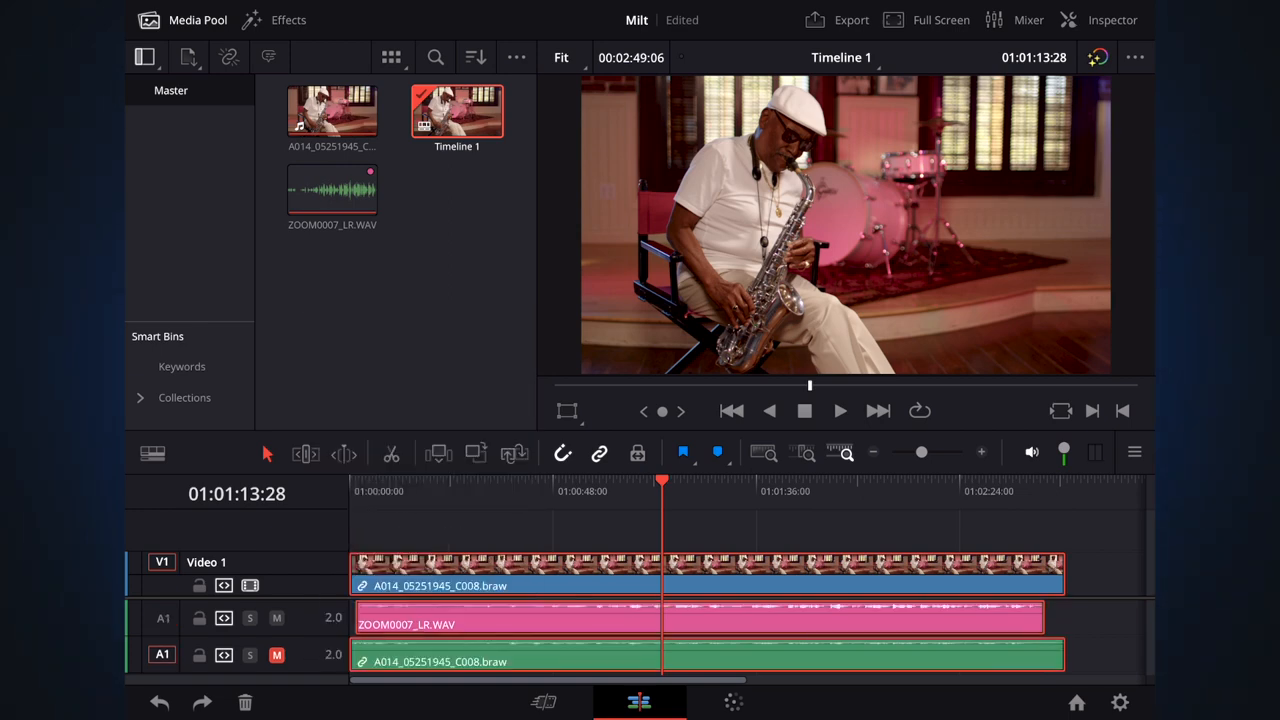